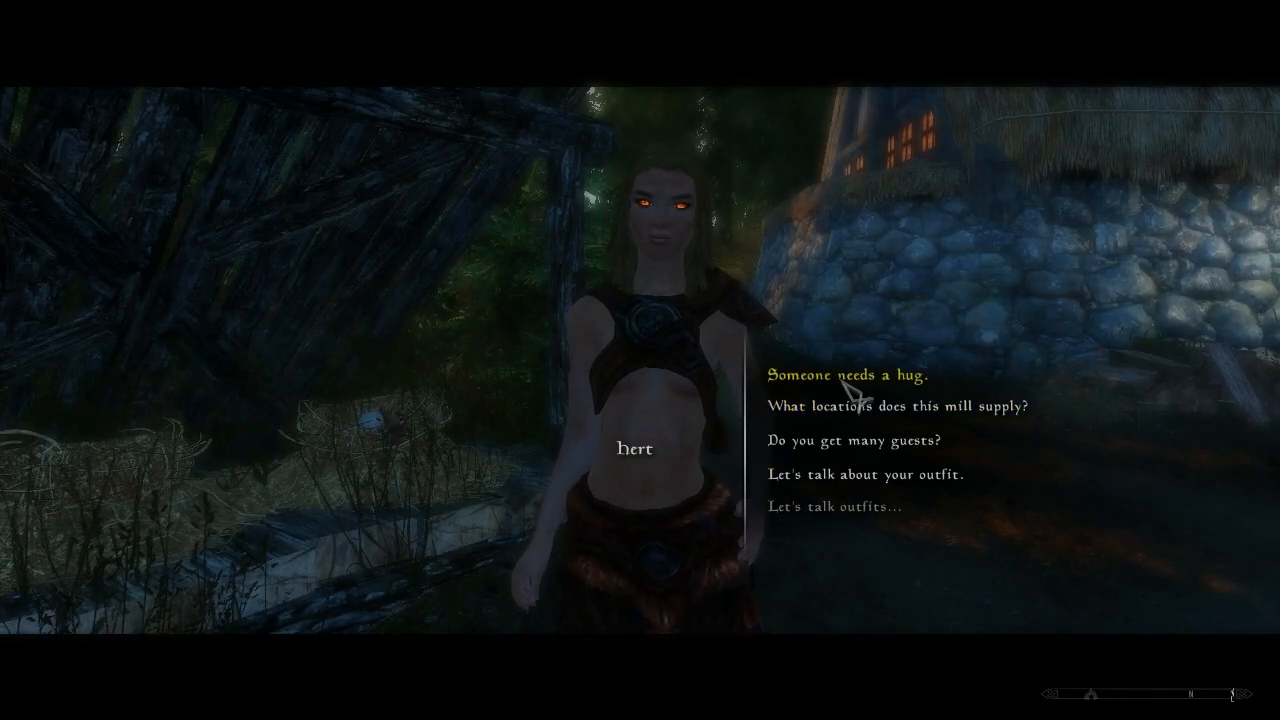
# Step: Pick a dialogue line such as 'Someone needs a hug.' from the mill woman's options
pyautogui.click(848, 376)
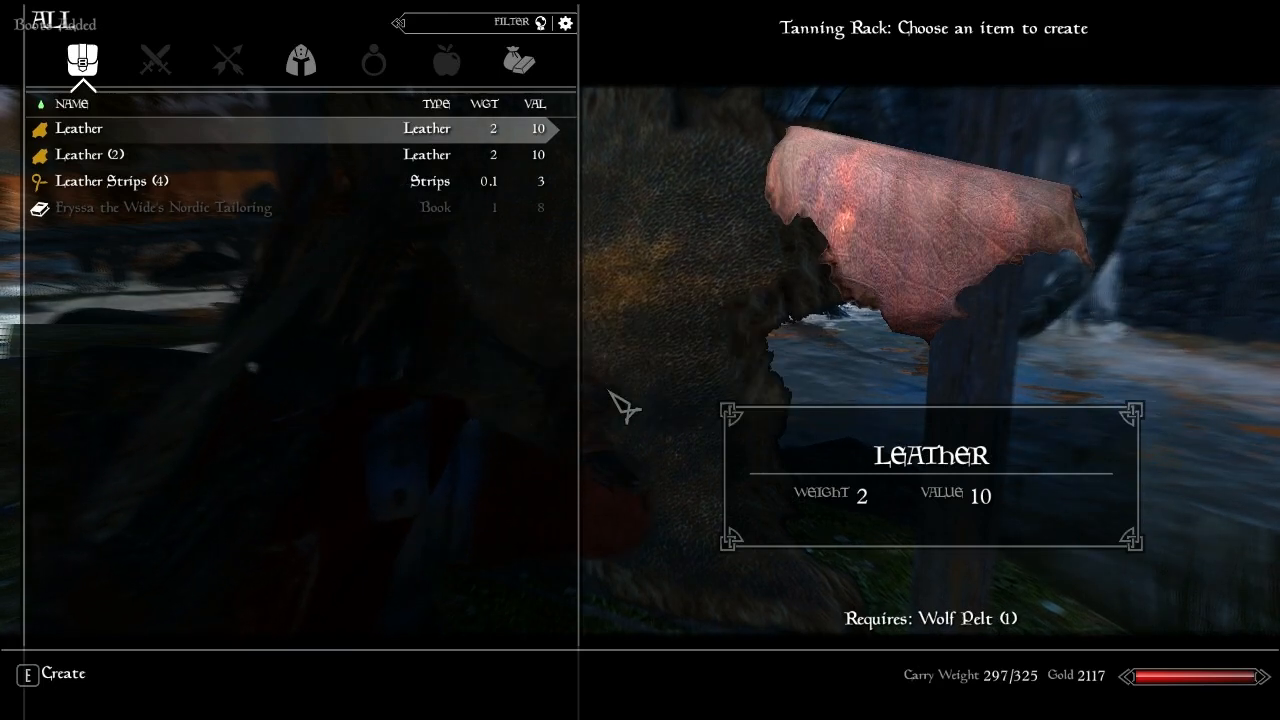
# Step: Create leather from the wolf pelt at the tanning rack
pyautogui.press('e')
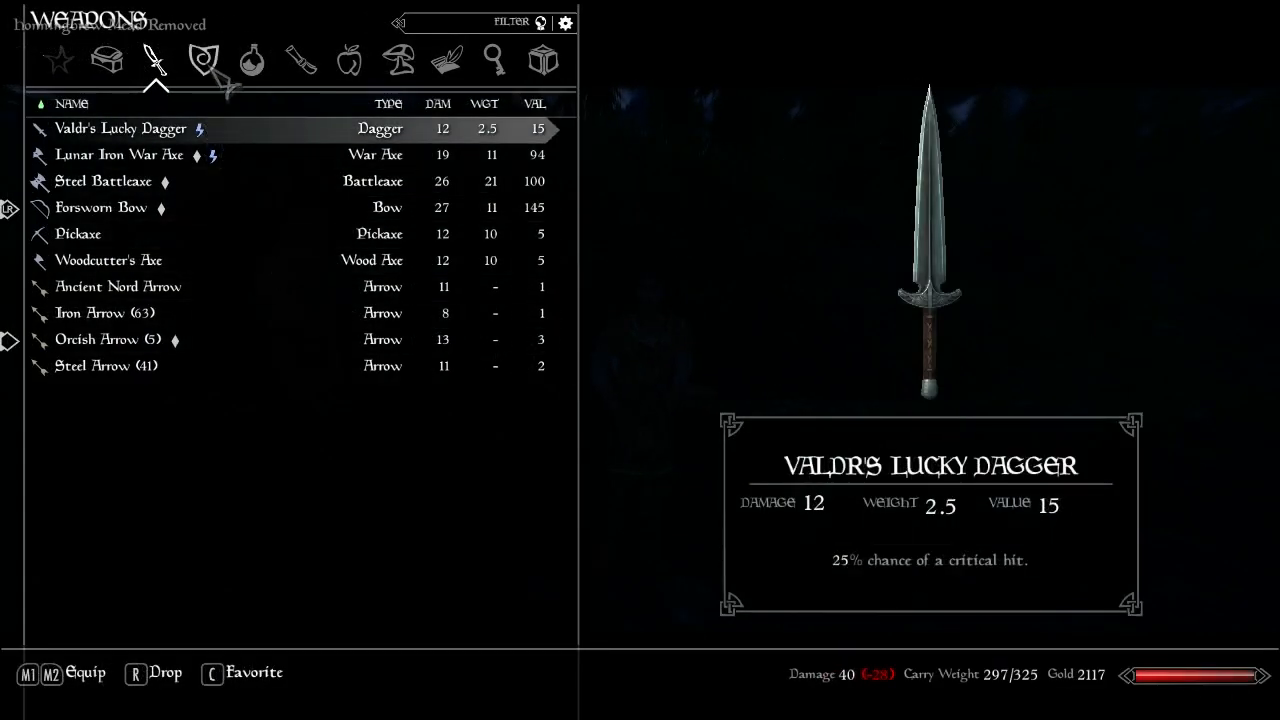
# Step: Browse the Weapons category of the inventory, including Valdr's Lucky Dagger
pyautogui.click(204, 60)
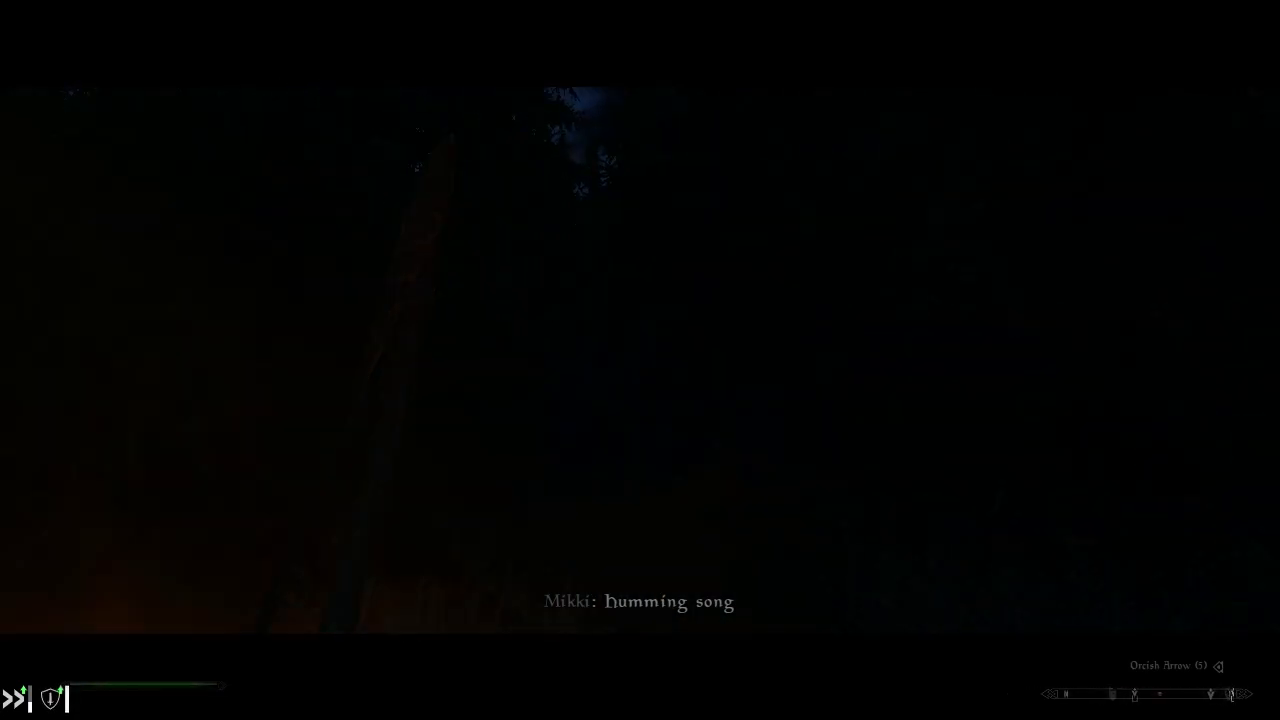
# Step: Close the menus, wait out the night with the Wait prompt, then approach Jarl Siddgeir
pyautogui.press('tab')
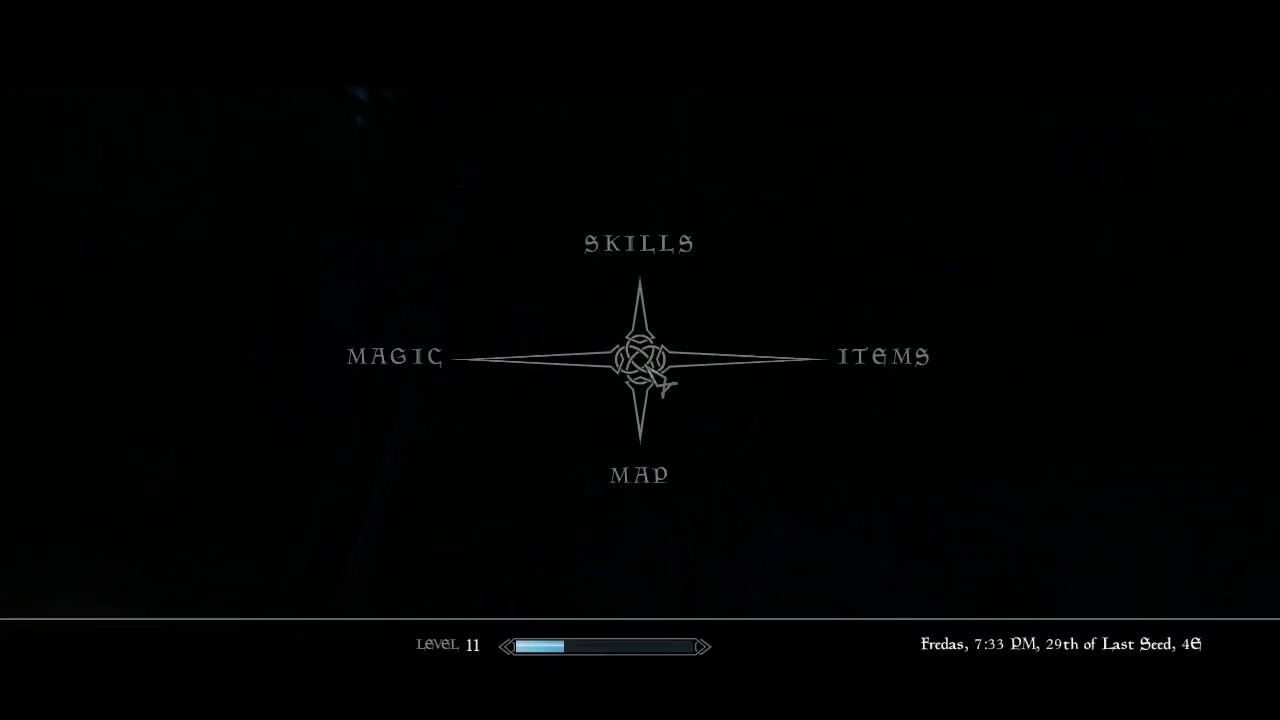
pyautogui.press('escape')
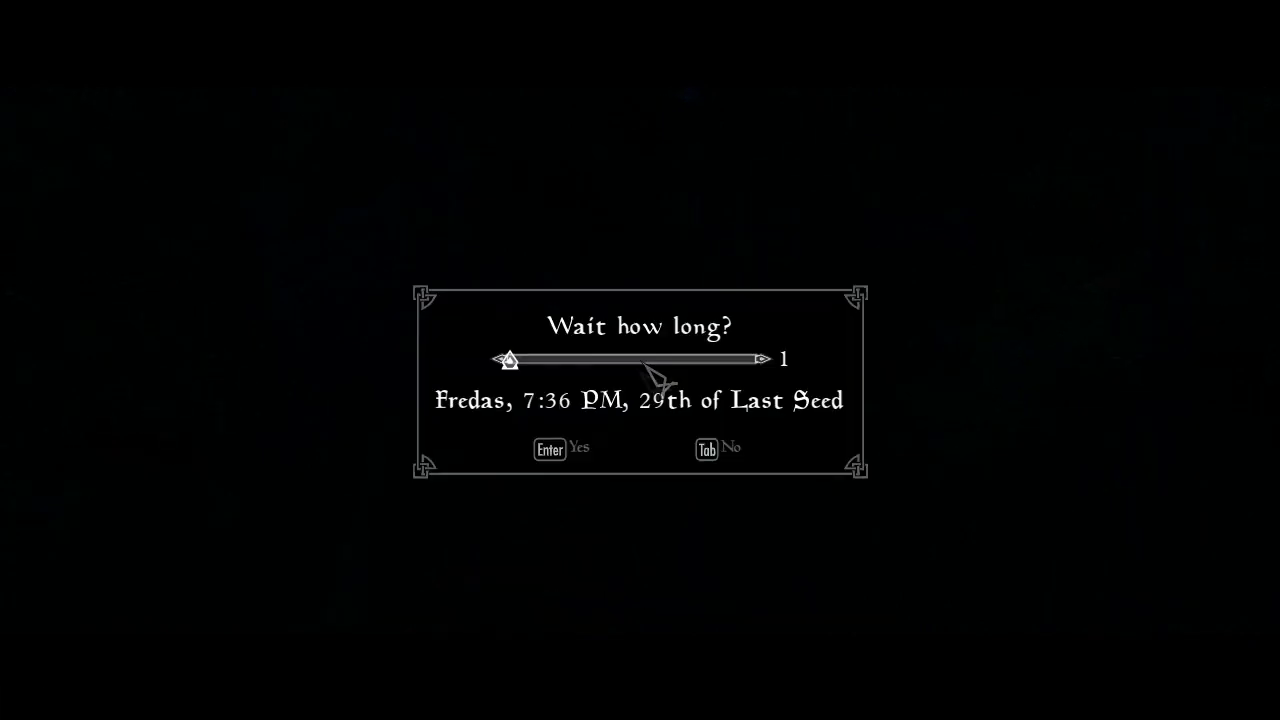
pyautogui.moveTo(556, 464)
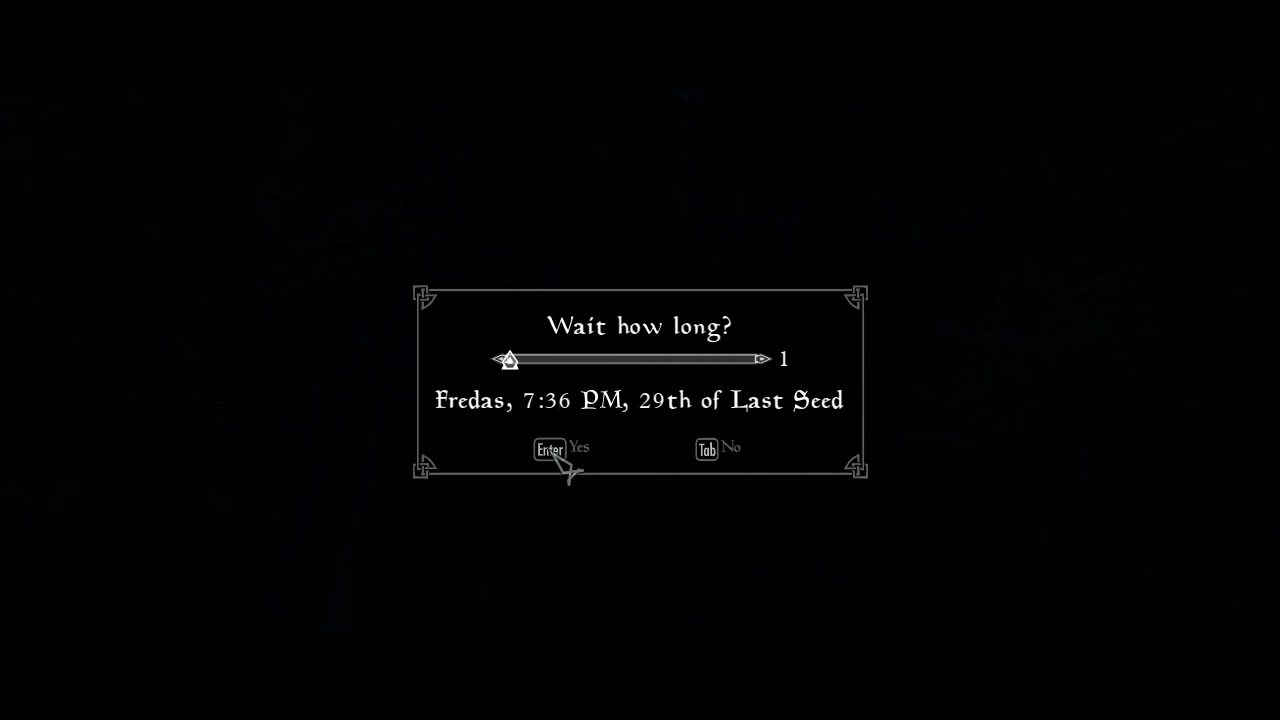
pyautogui.press('Enter')
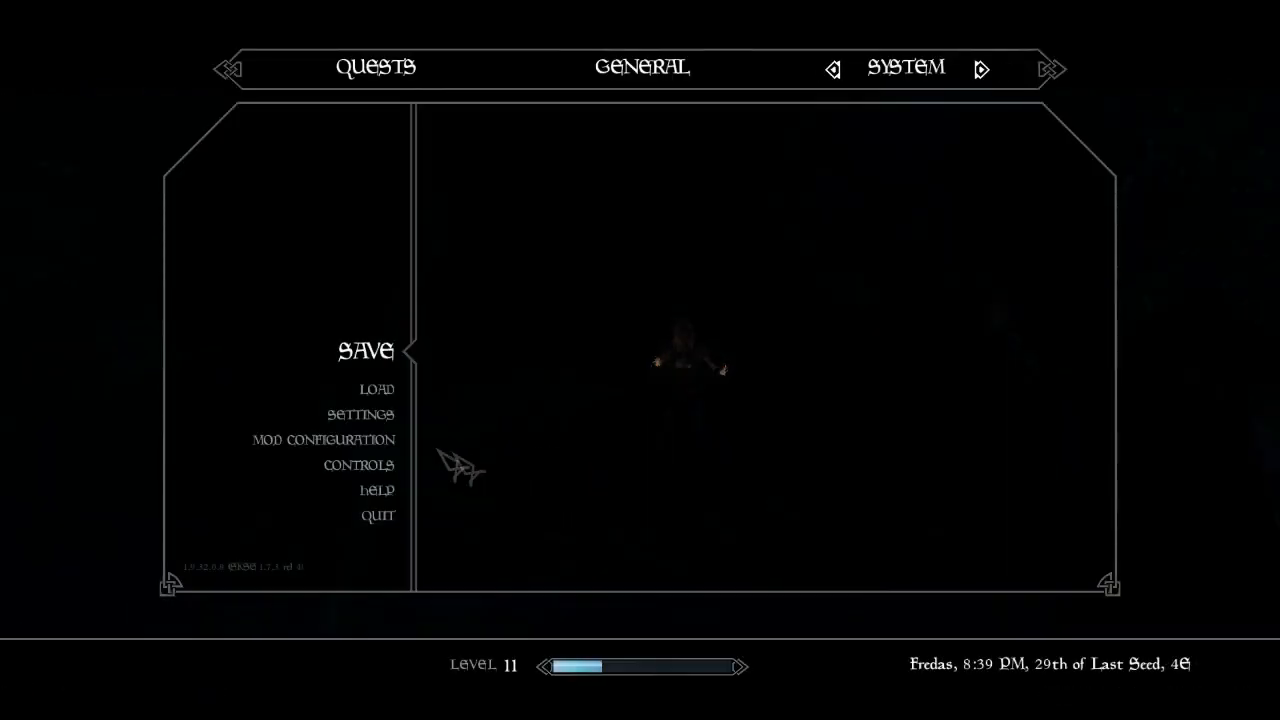
pyautogui.click(366, 350)
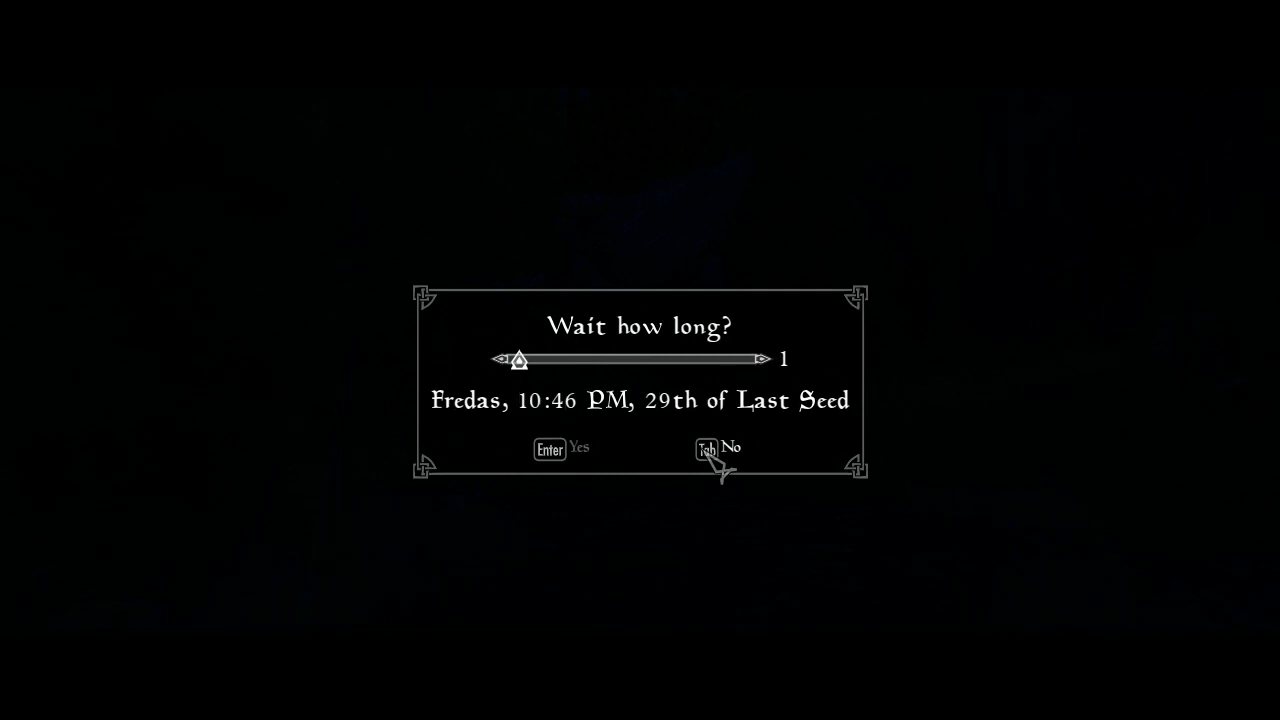
pyautogui.press('Tab')
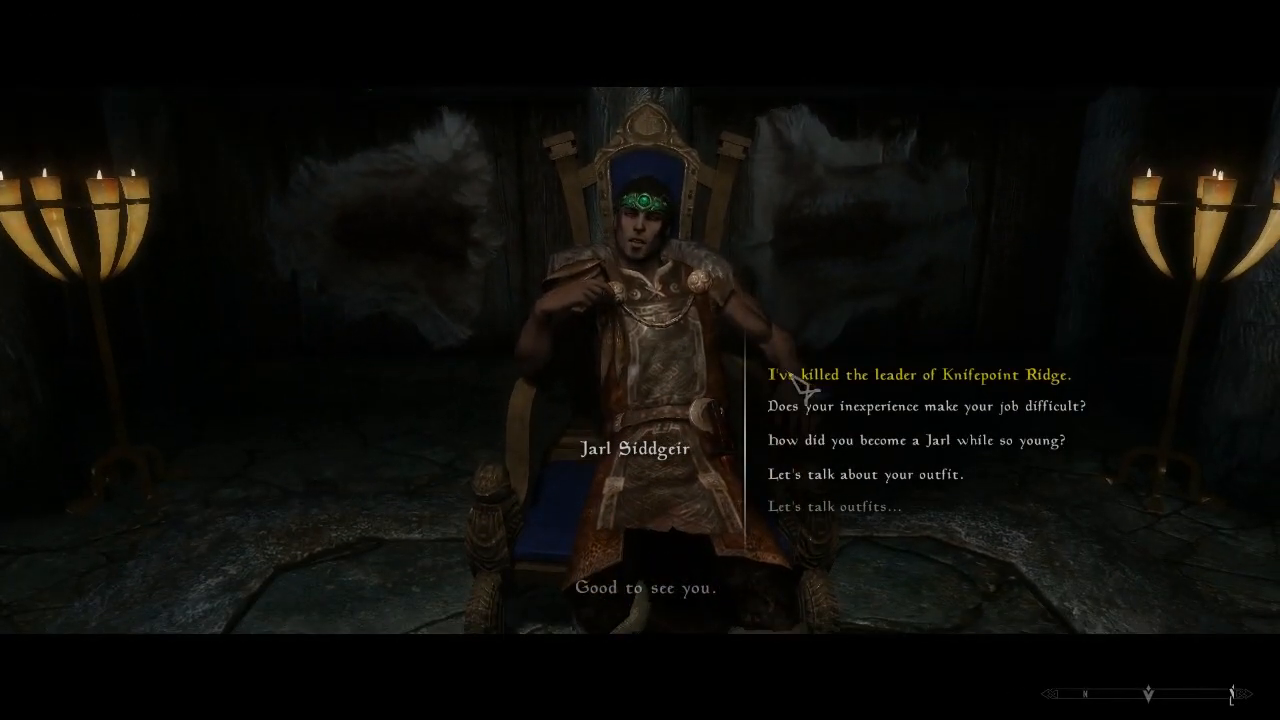
# Step: Tell Jarl Siddgeir Knifepoint Ridge's leader is dead and ask if he needs anything else
pyautogui.click(920, 374)
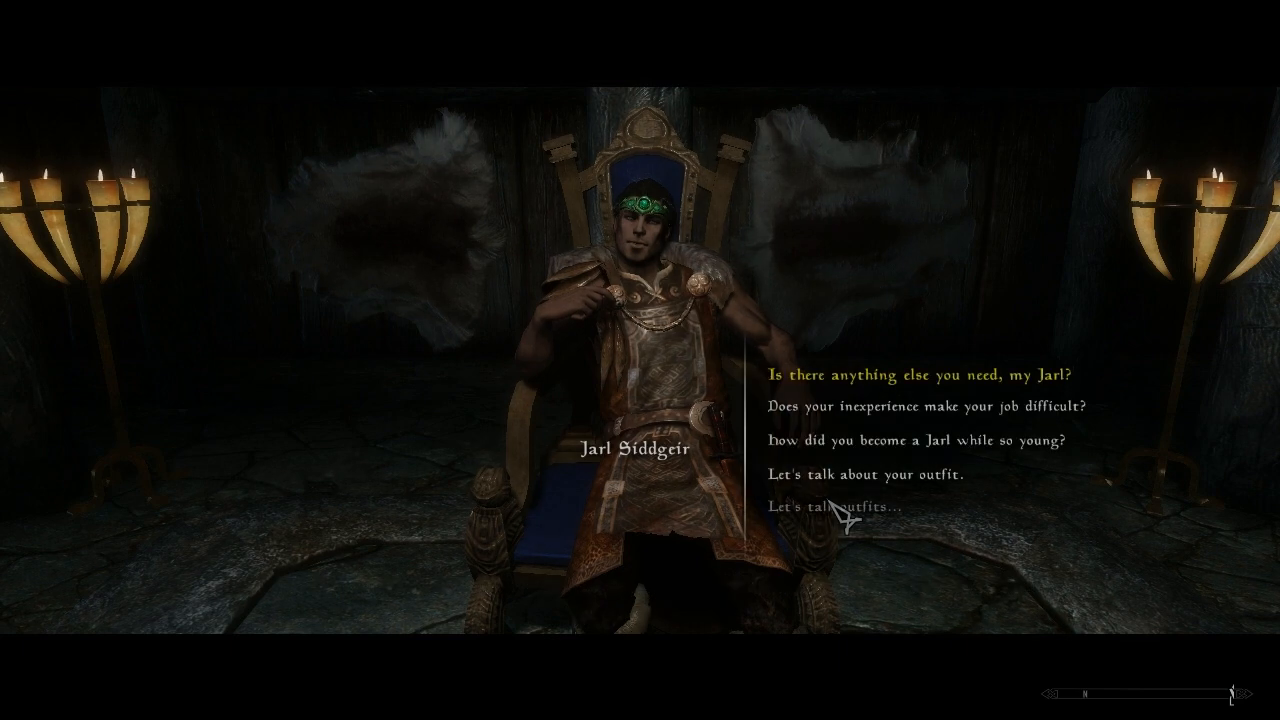
pyautogui.click(920, 374)
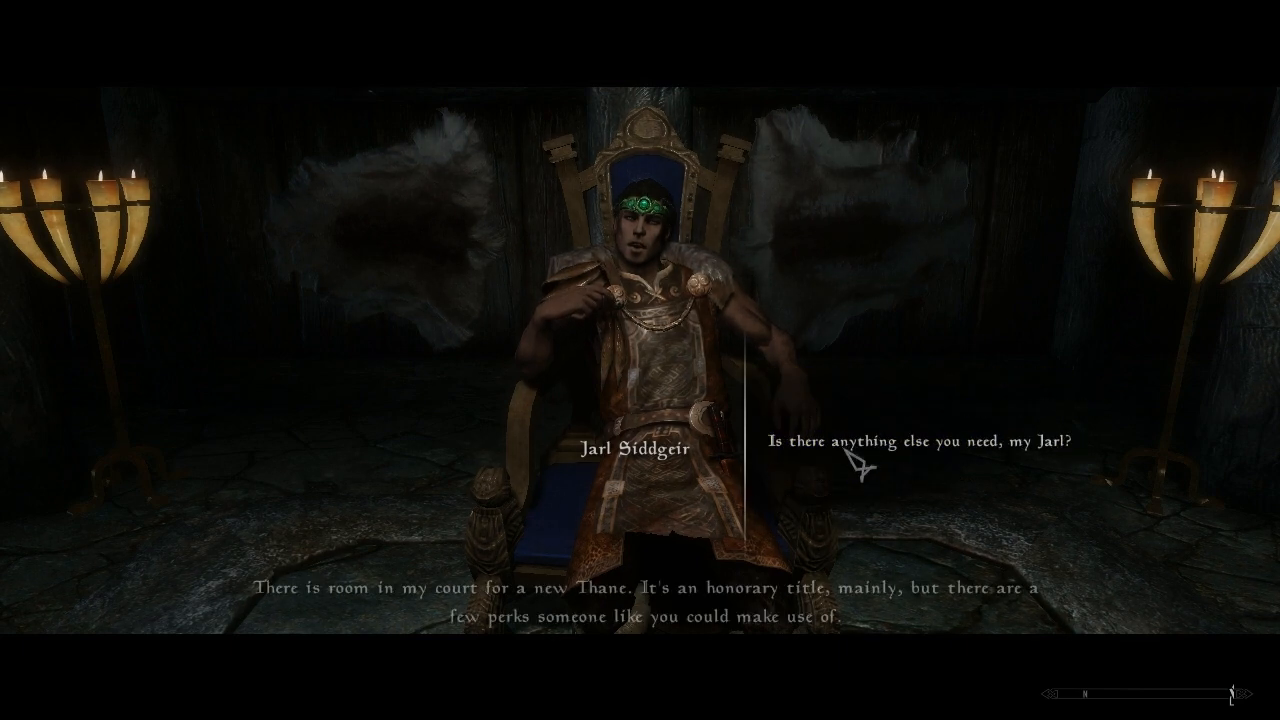
pyautogui.moveTo(856, 504)
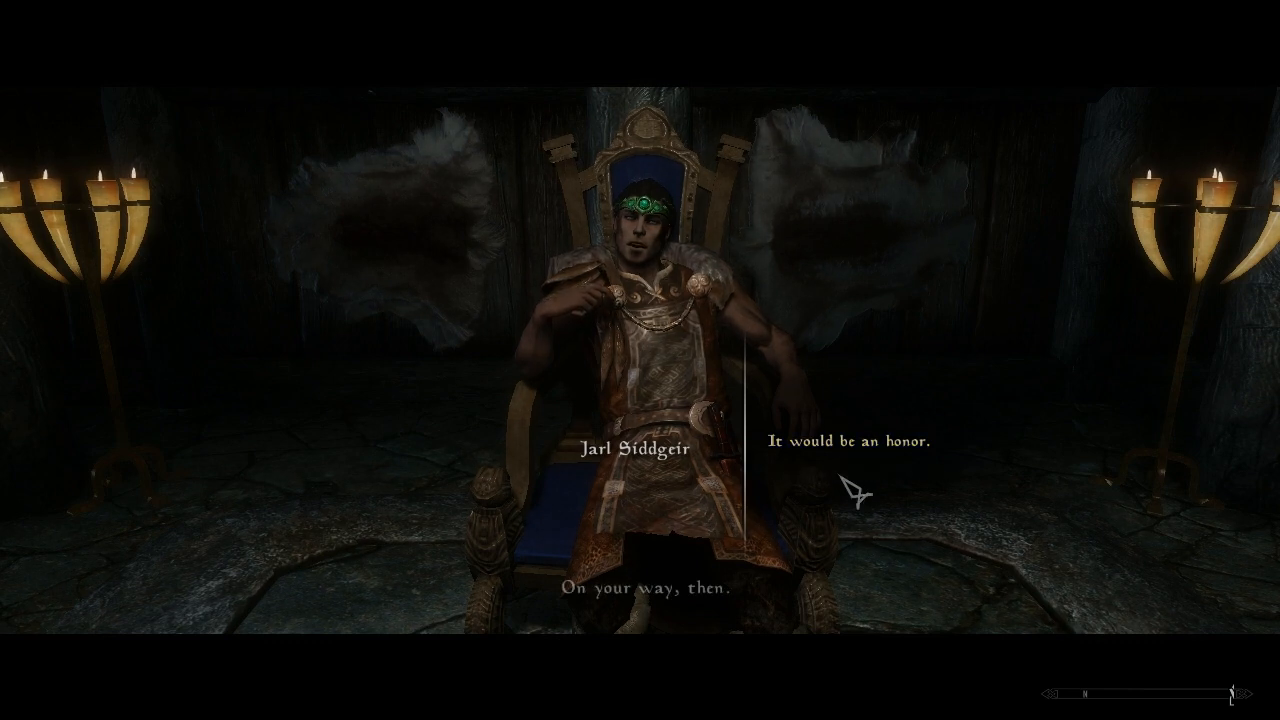
# Step: Accept the Thane title with 'It would be an honor.' and finish the Jarl's reply
pyautogui.click(848, 440)
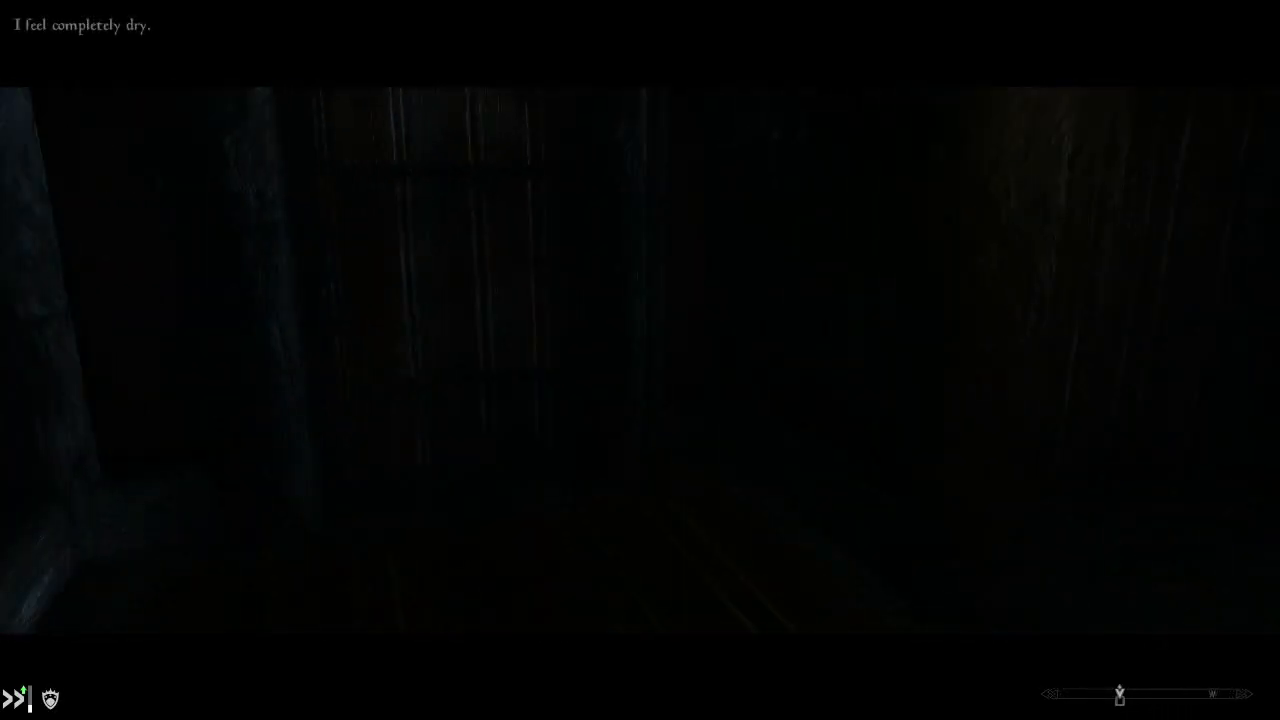
# Step: Bring up the pause menu's System section with Save and Load options
pyautogui.press('Escape')
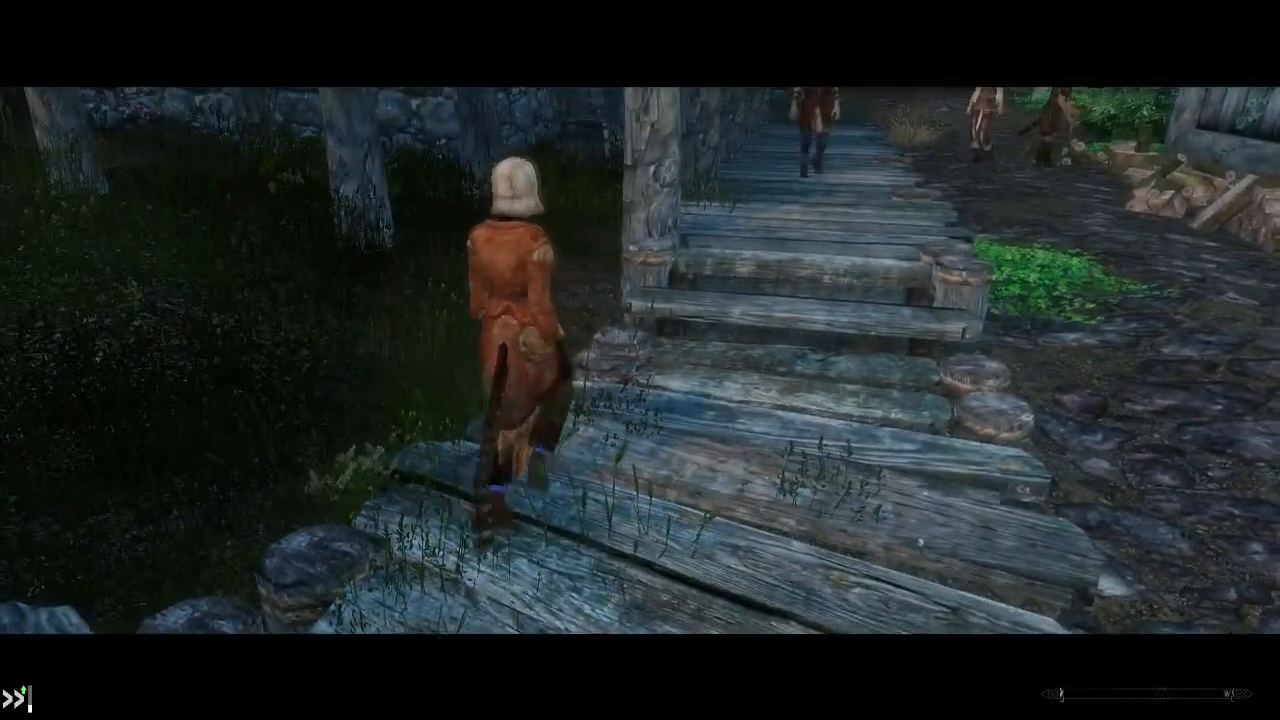
pyautogui.press('w')
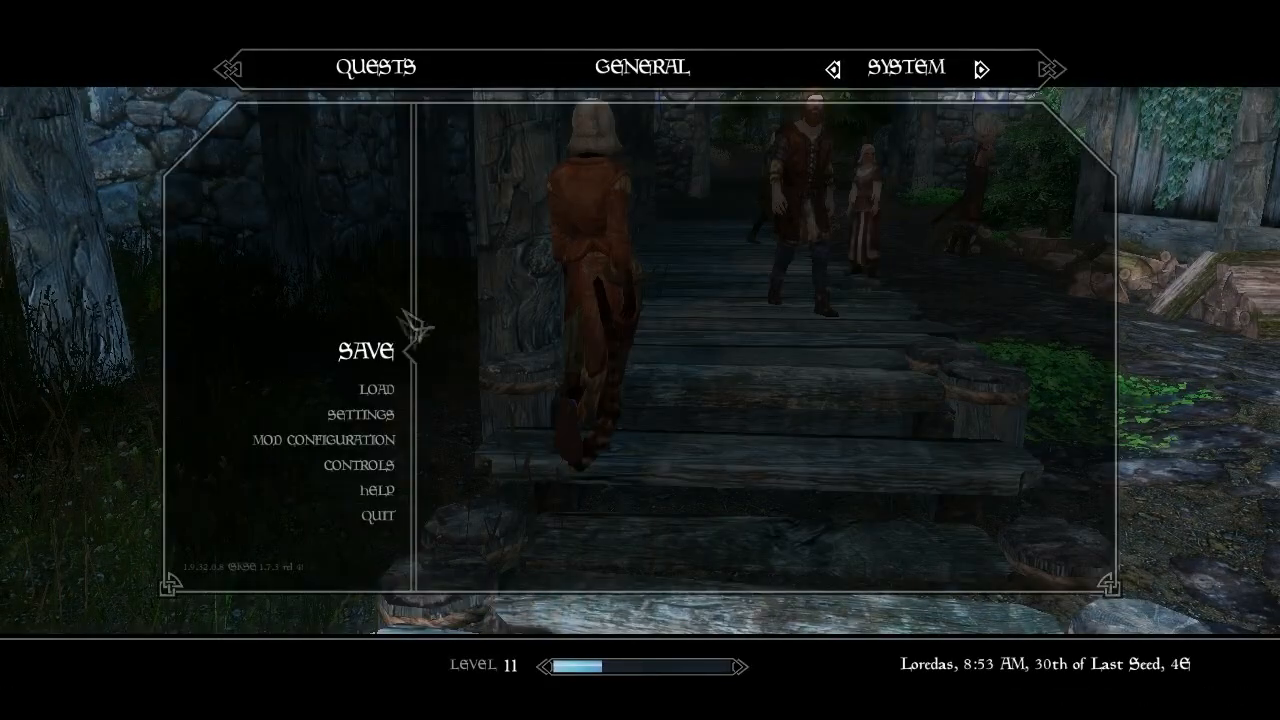
pyautogui.click(368, 350)
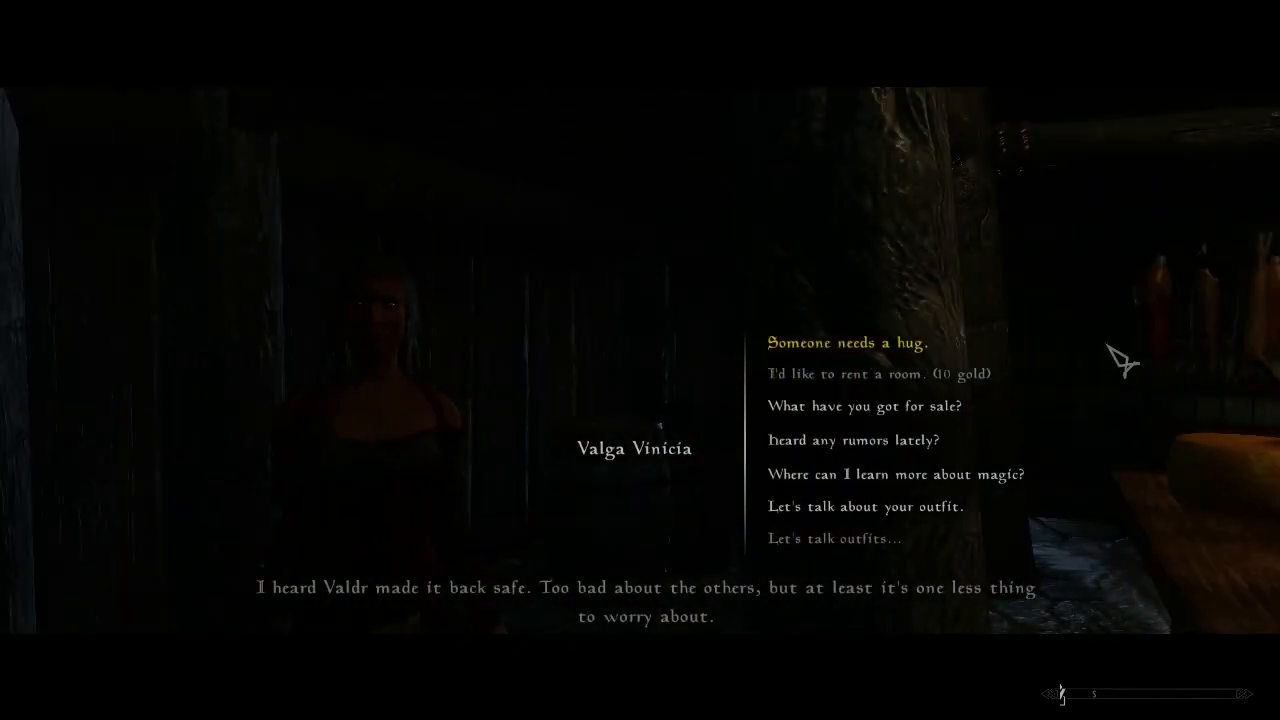
pyautogui.moveTo(940, 436)
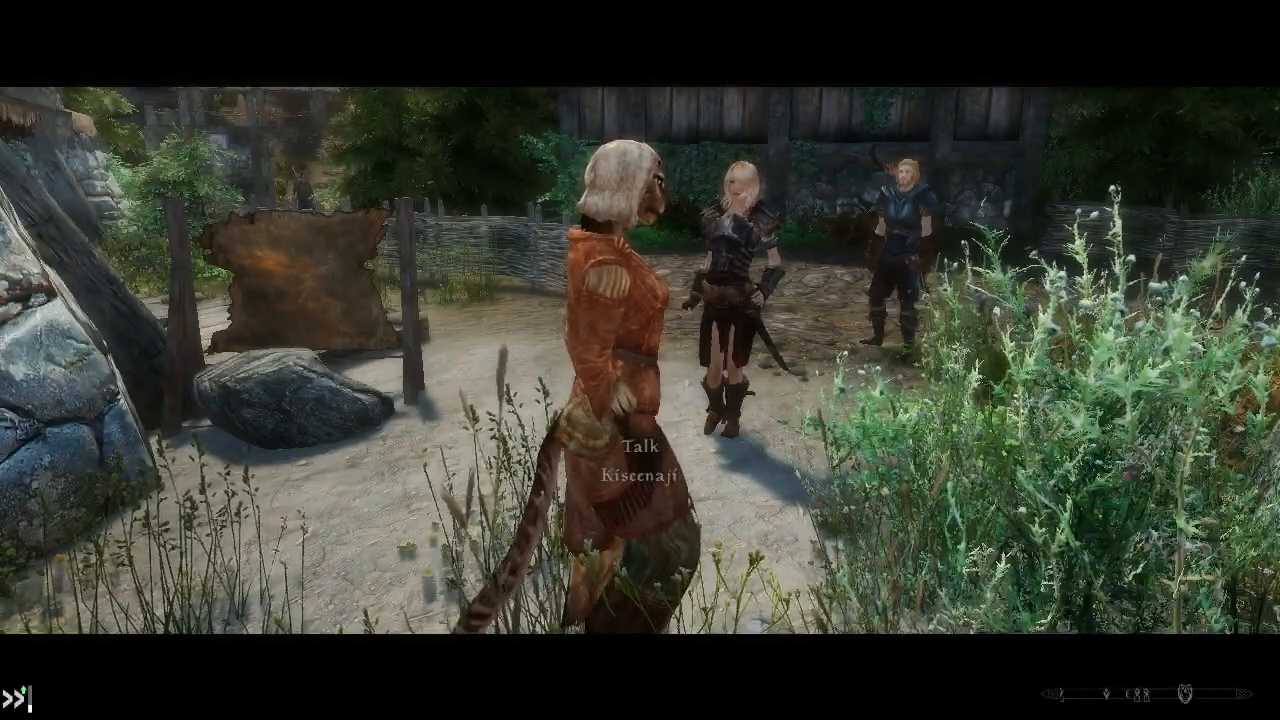
# Step: Start a conversation with the Khajiit woman Kissenaji in town
pyautogui.click(636, 460)
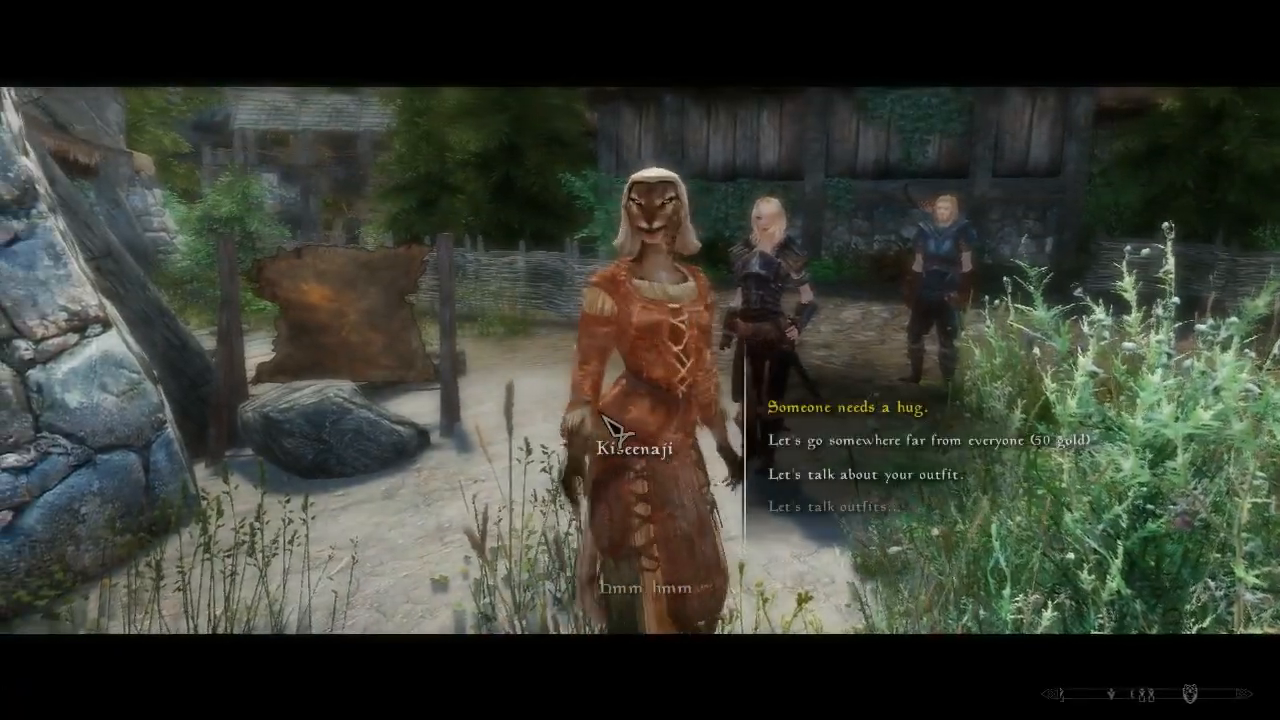